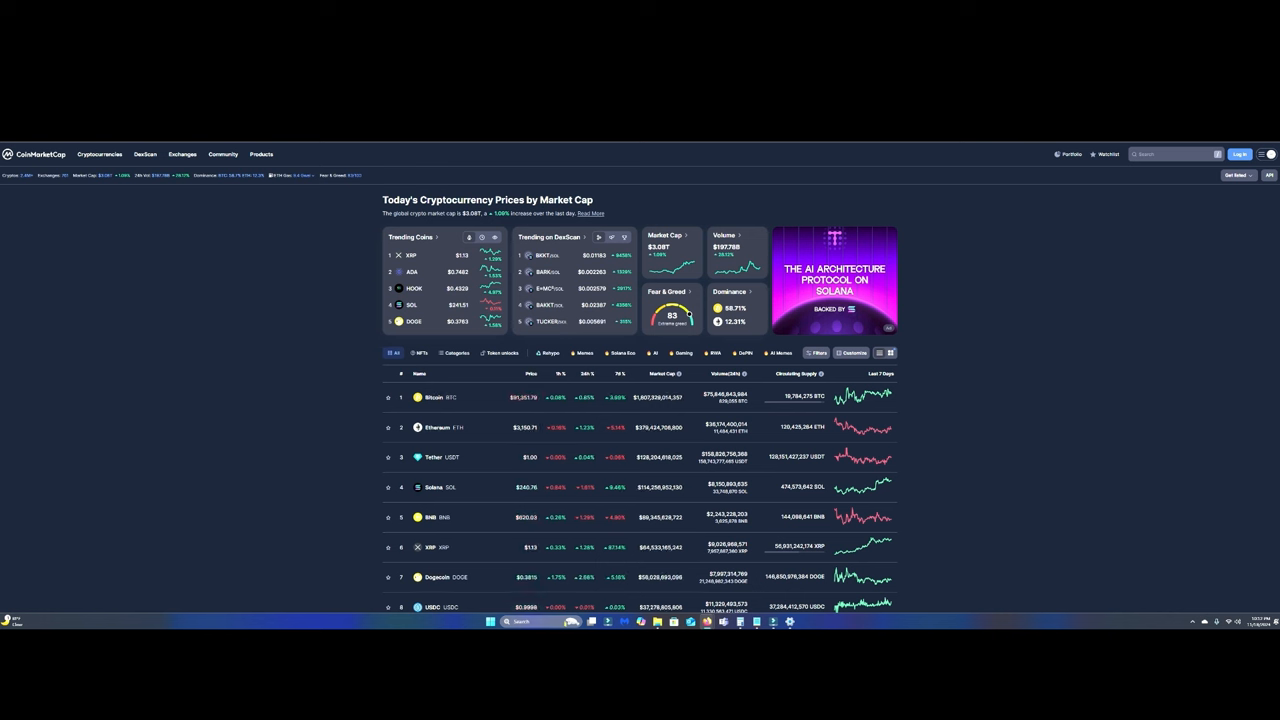
pyautogui.moveTo(640, 516)
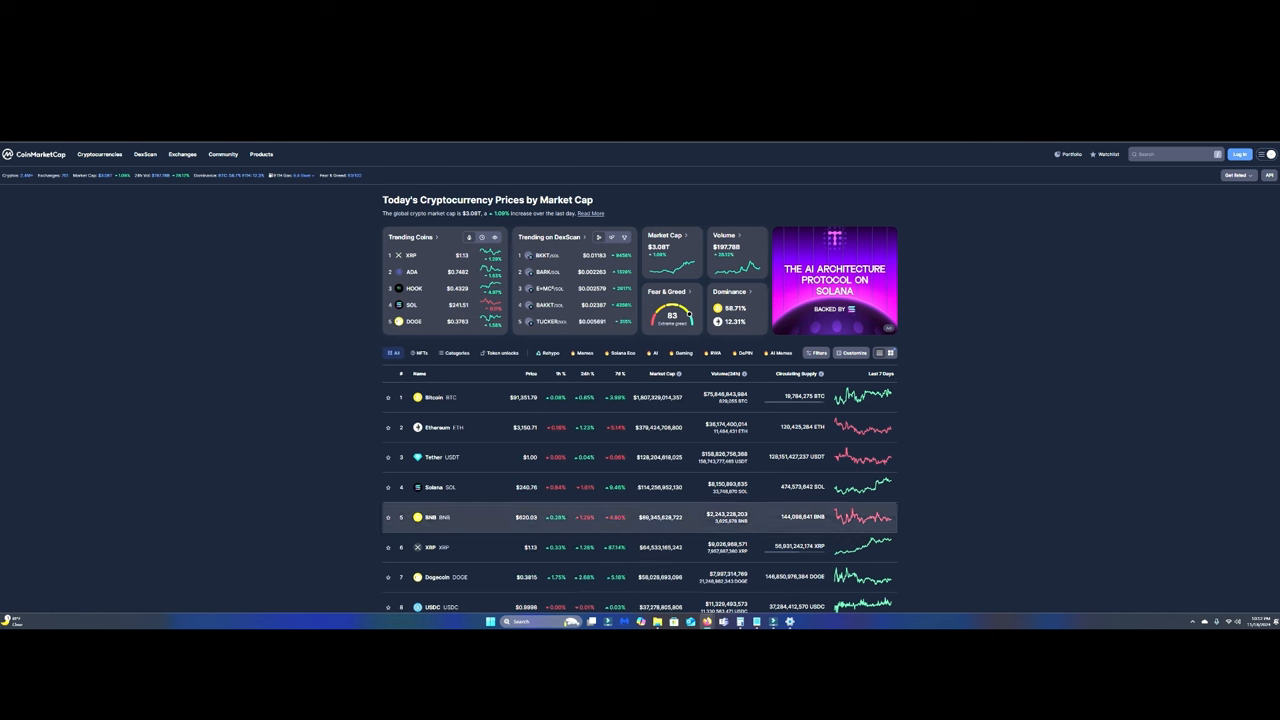
# Return from the XRP detail page to the homepage and scroll down the price table.
pyautogui.click(430, 548)
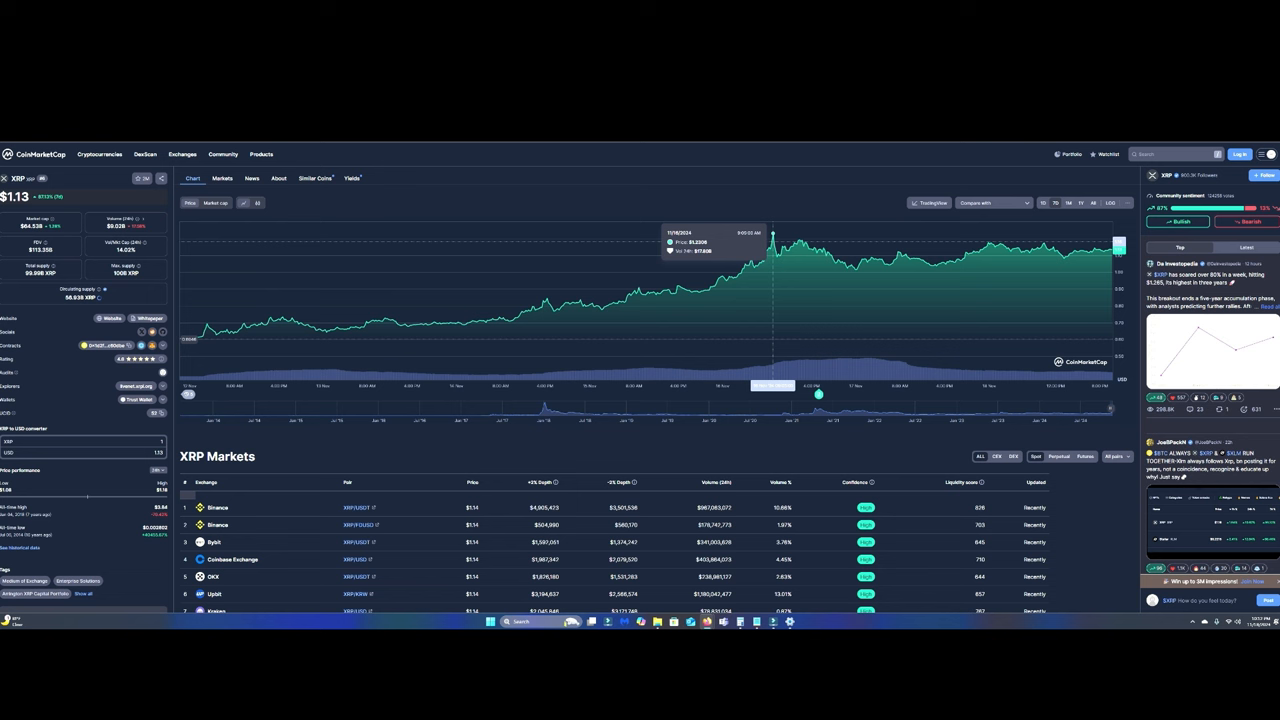
pyautogui.moveTo(772, 240)
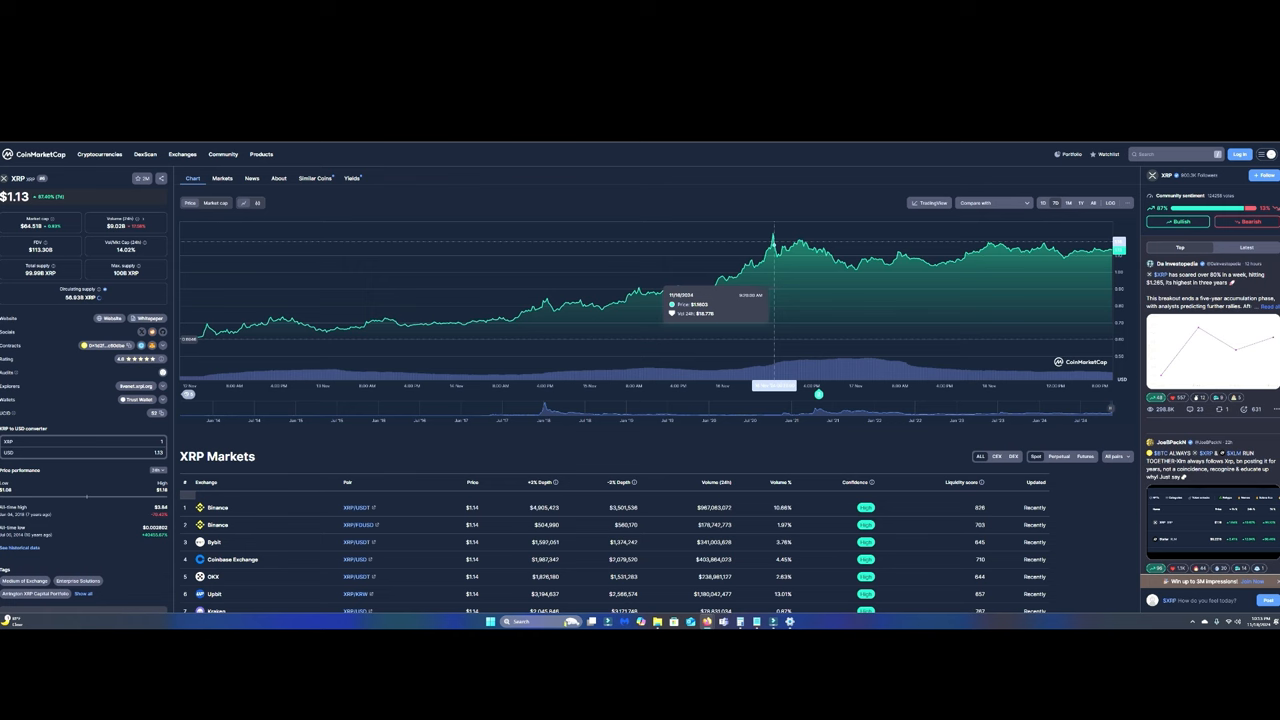
pyautogui.click(100, 154)
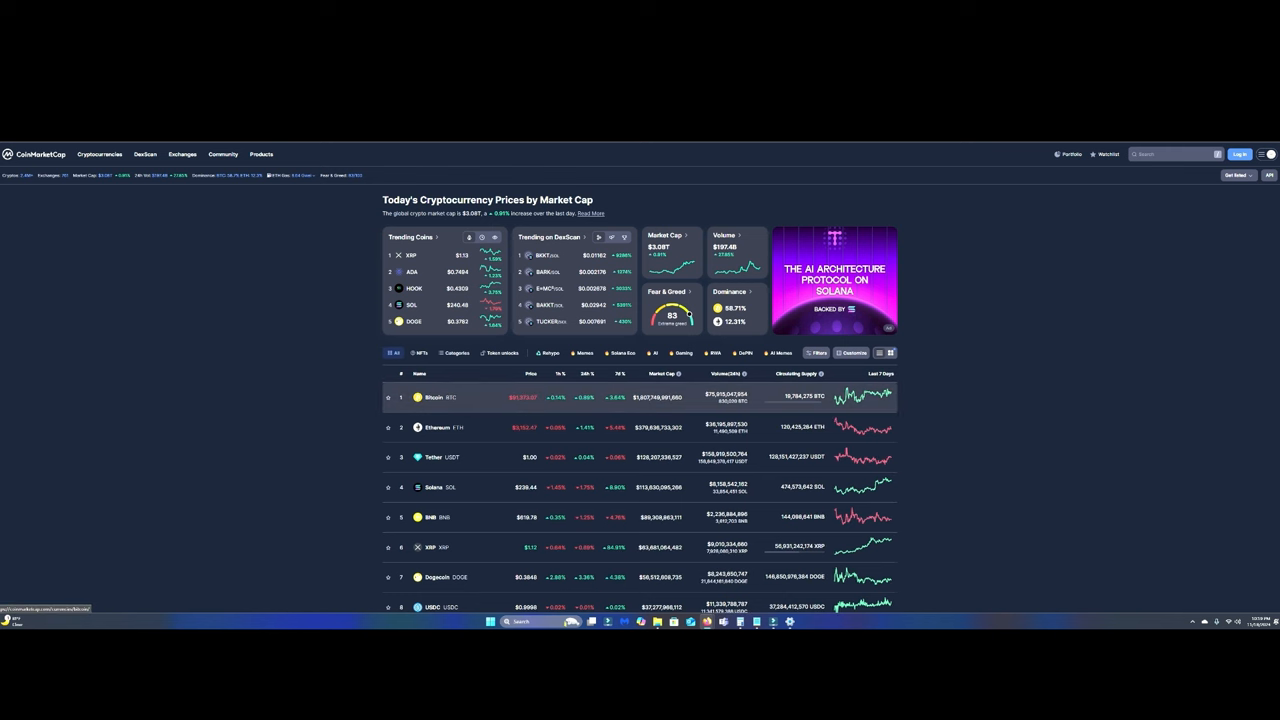
pyautogui.scroll(-3)
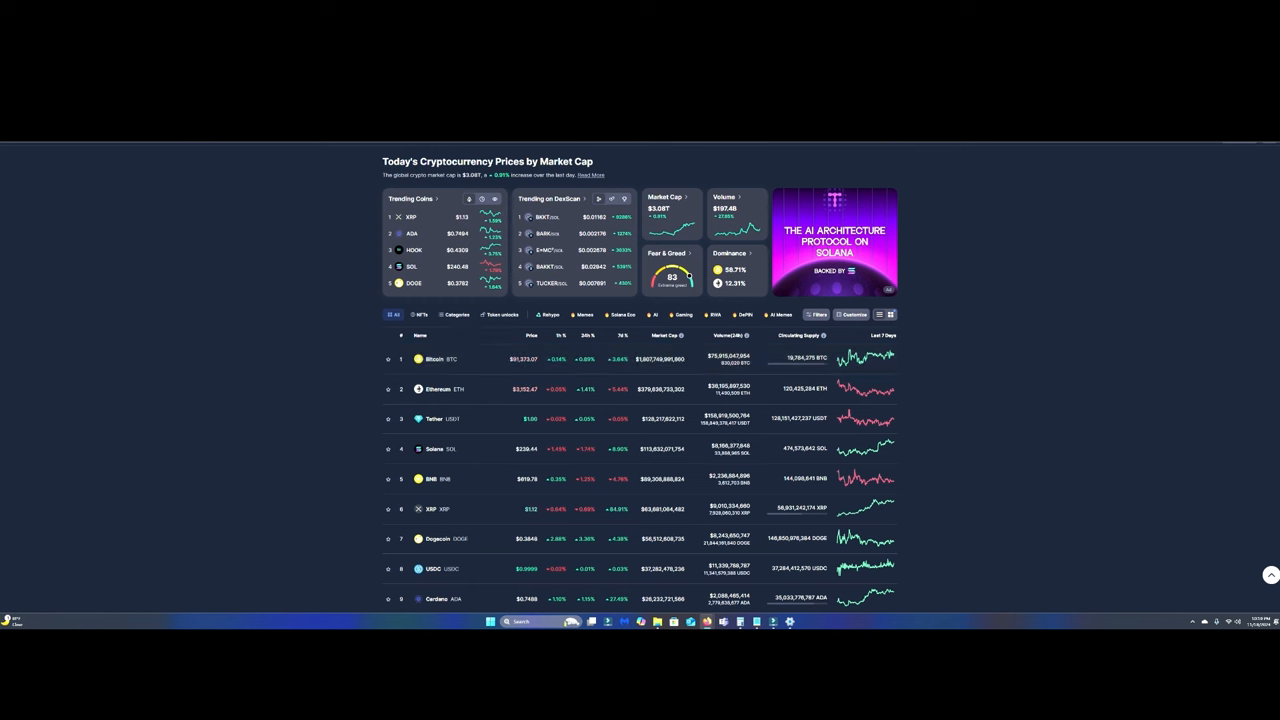